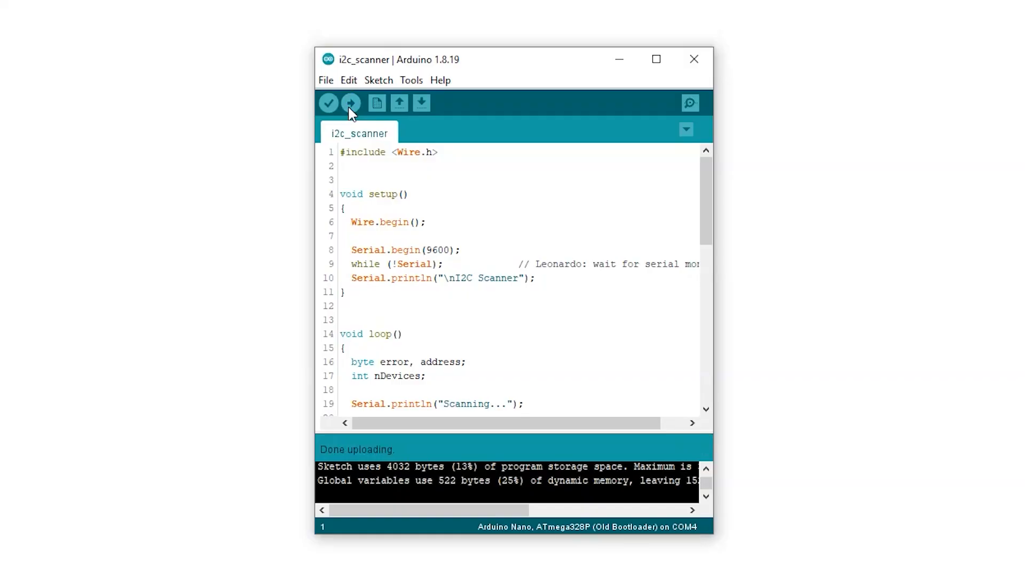
View the I2C scan in the serial monitor at the sketch's baud rate, then close it
click(689, 103)
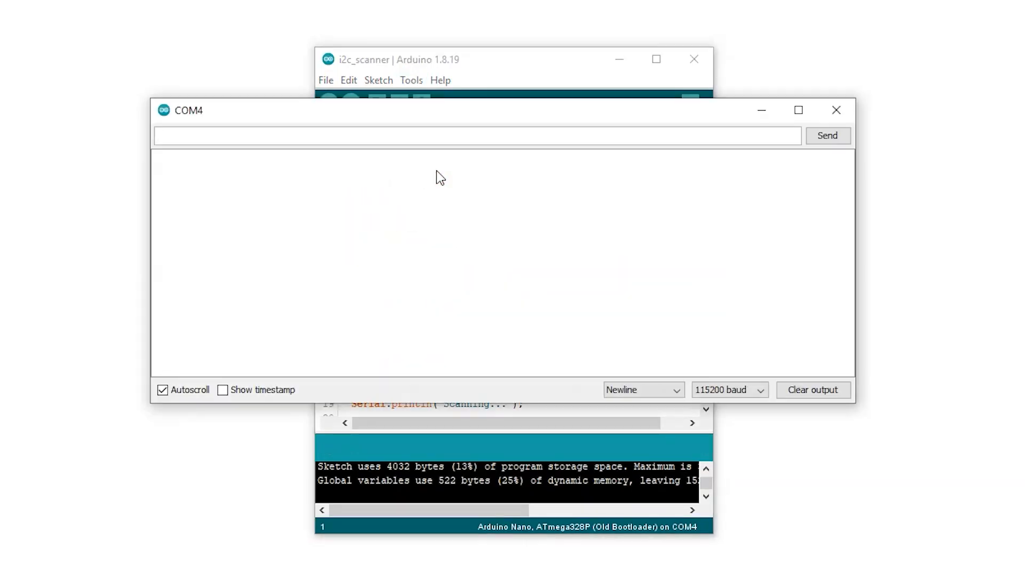
click(726, 390)
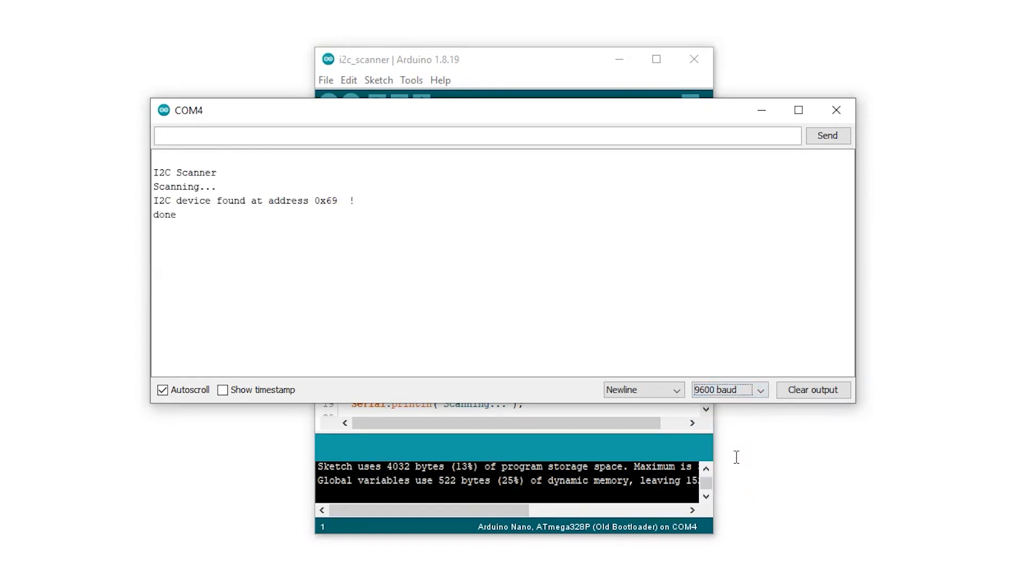
double_click(317, 201)
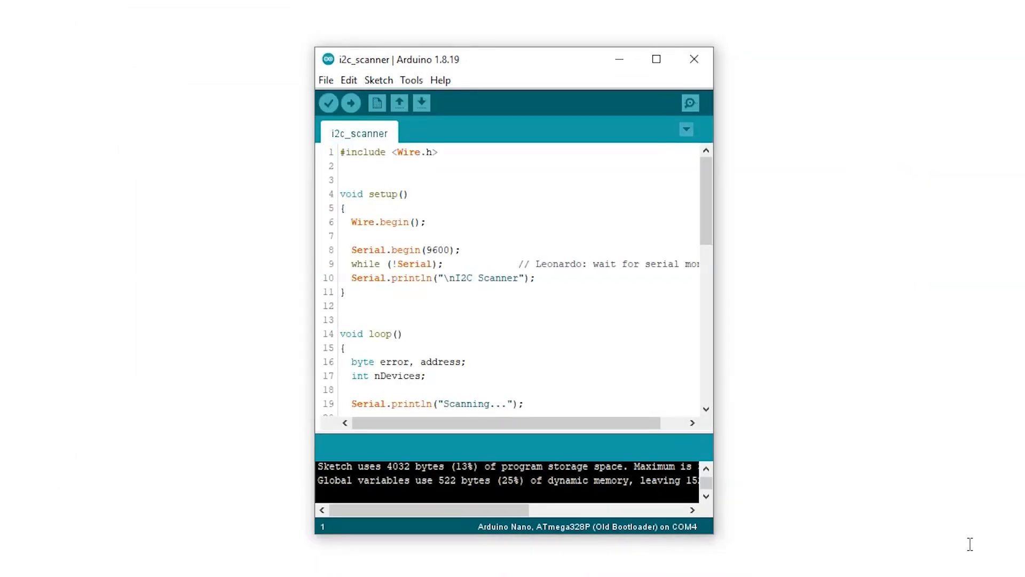
Search the library manager for 'bmi160' via Tools > Manage Libraries
click(385, 97)
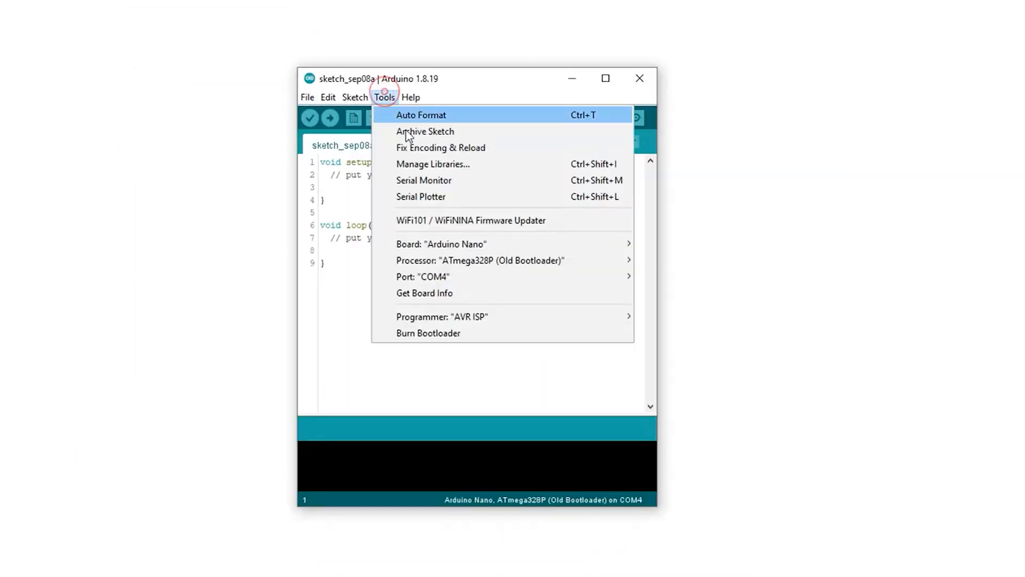
click(433, 164)
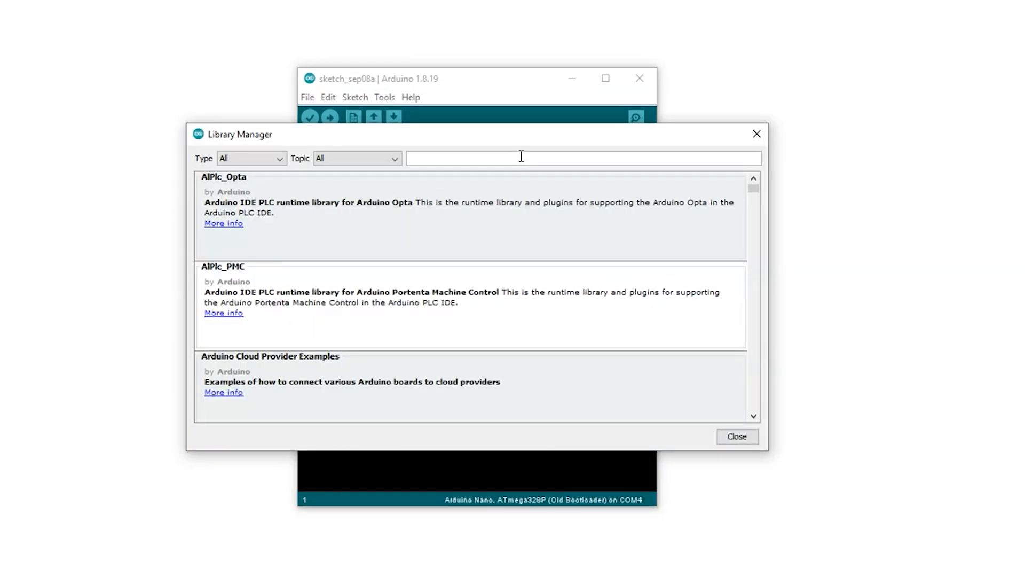
text(bmi160)
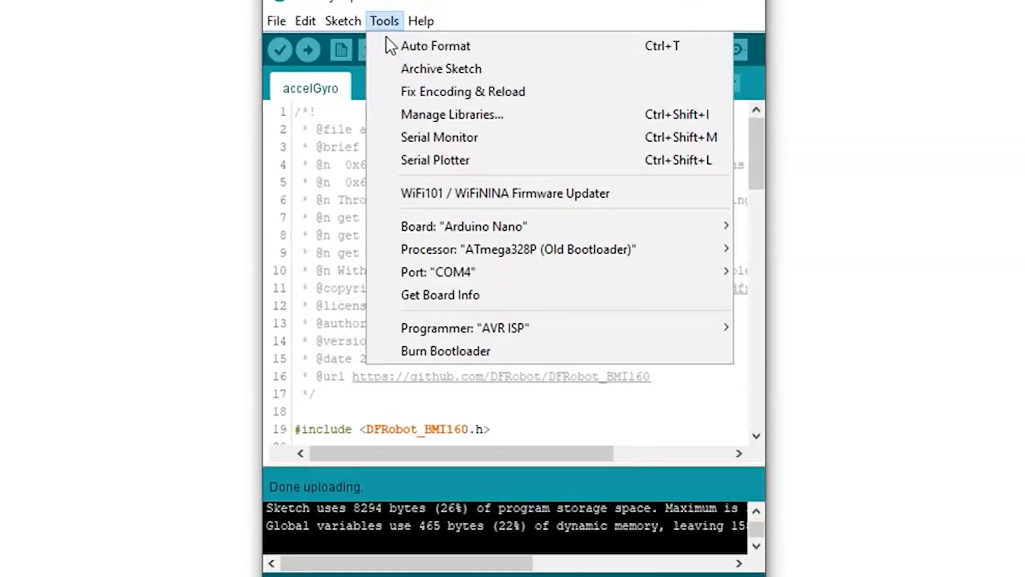
click(439, 138)
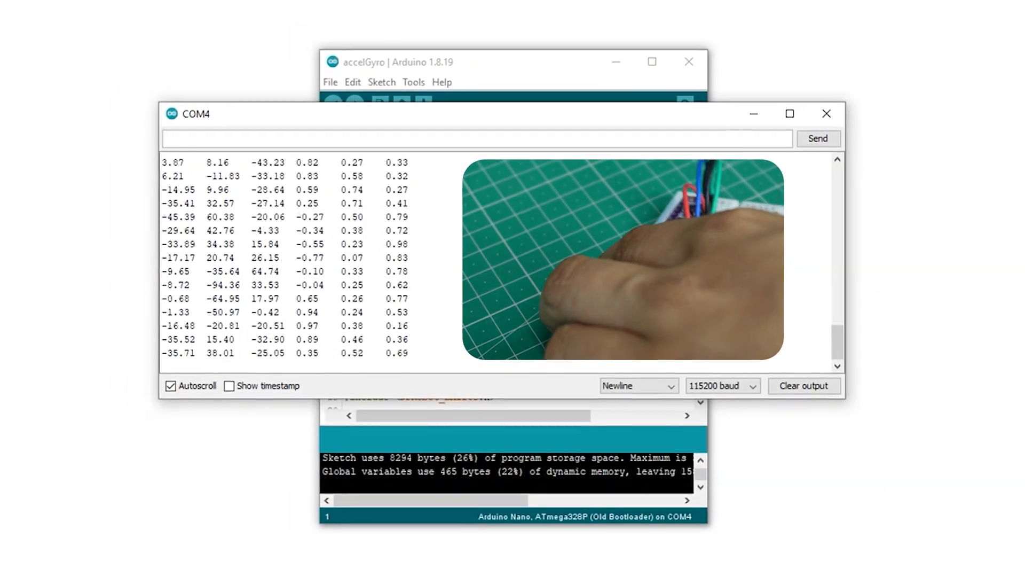
click(825, 113)
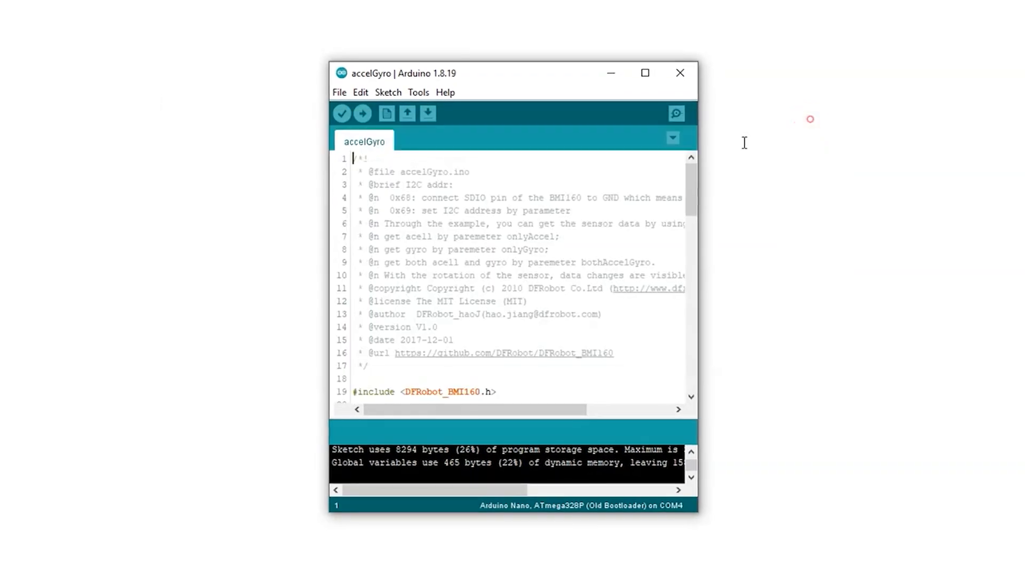
click(366, 116)
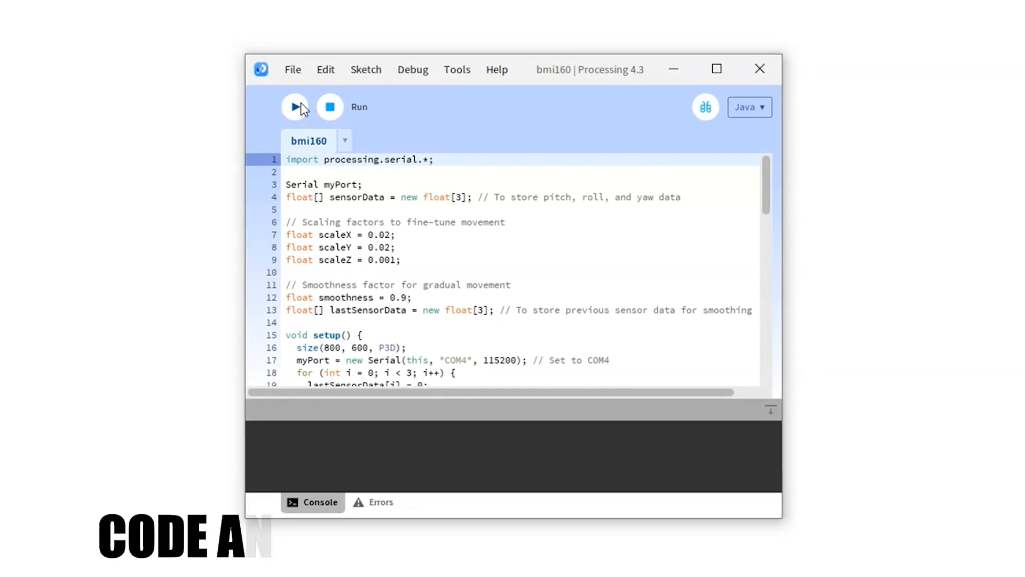
Run the bmi160 sketch to read pitch, roll and yaw from COM4 at 115200 baud
click(298, 110)
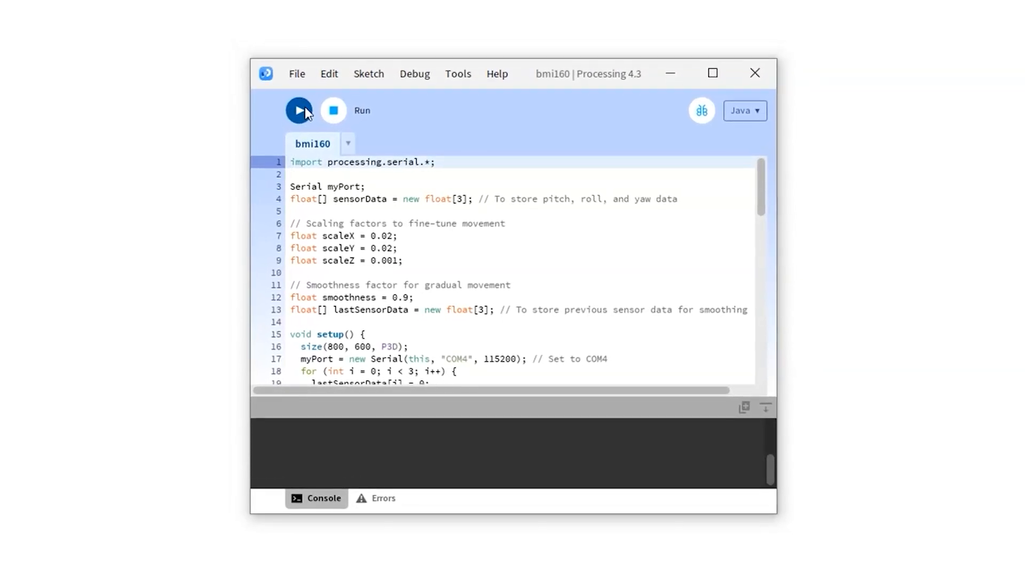